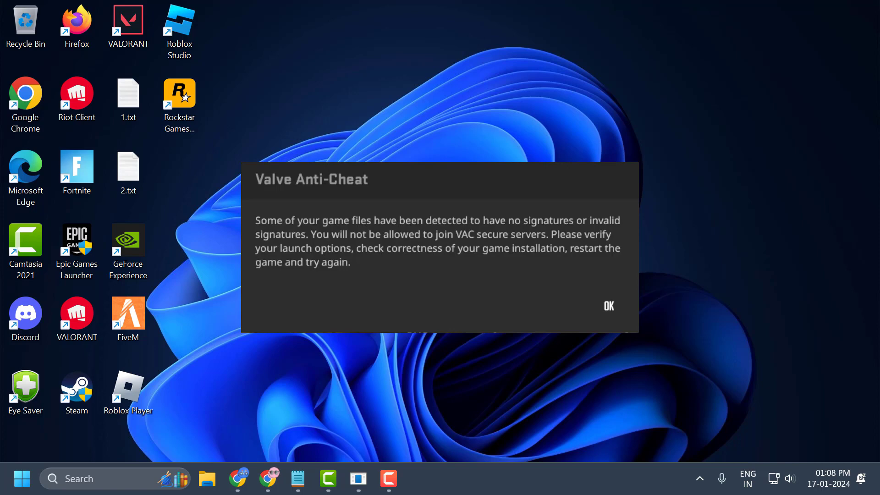
Dismiss the Valve Anti-Cheat invalid file signatures error with OK
click(607, 307)
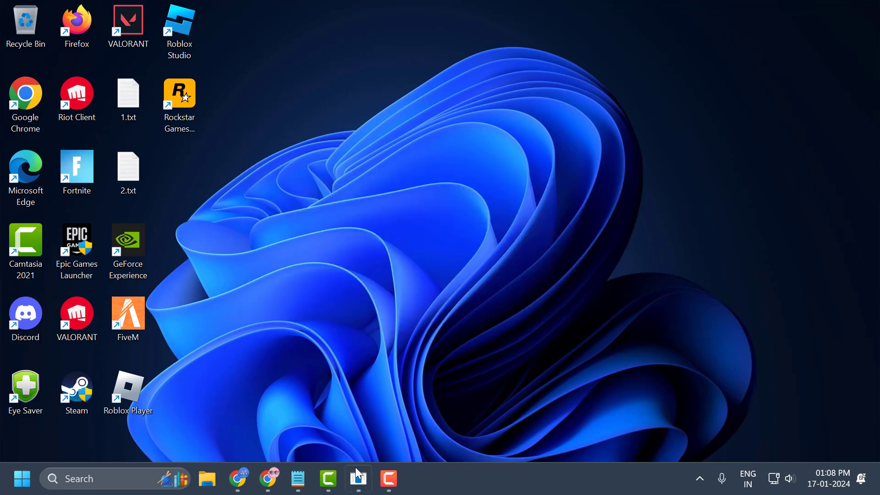
Verify integrity of Counter-Strike 2's game files from its Installed Files properties
click(357, 479)
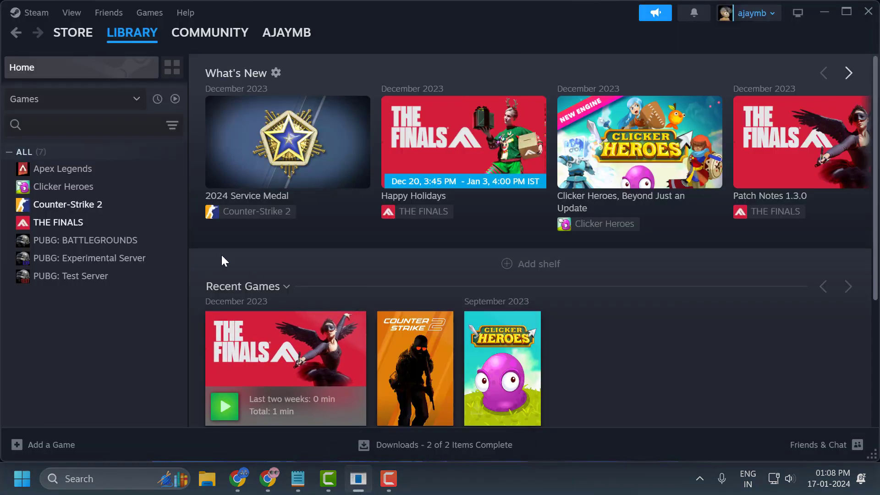
right_click(67, 204)
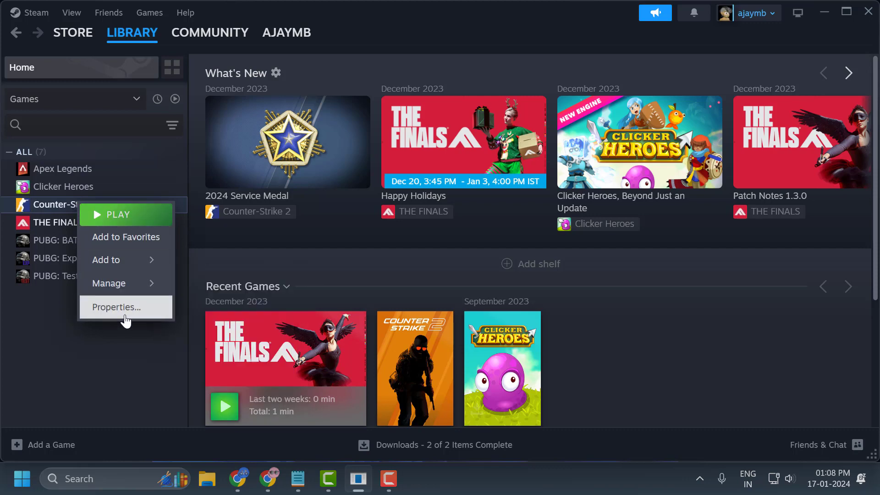
click(117, 307)
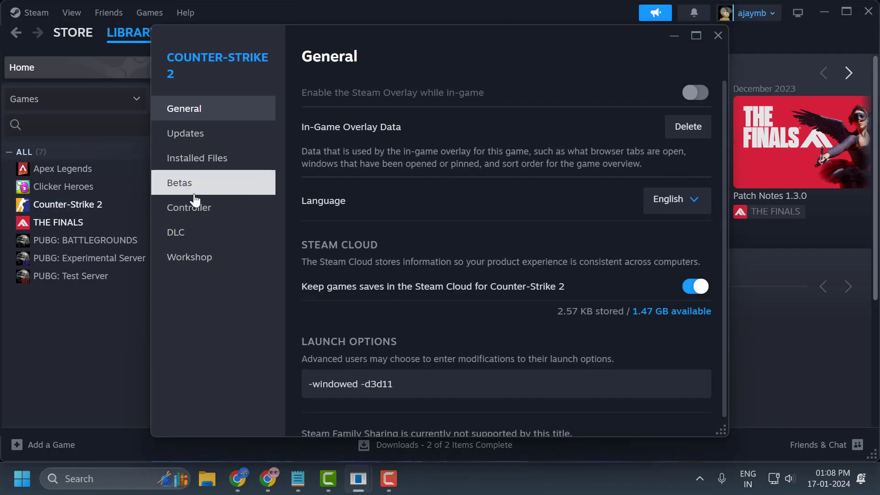
click(196, 158)
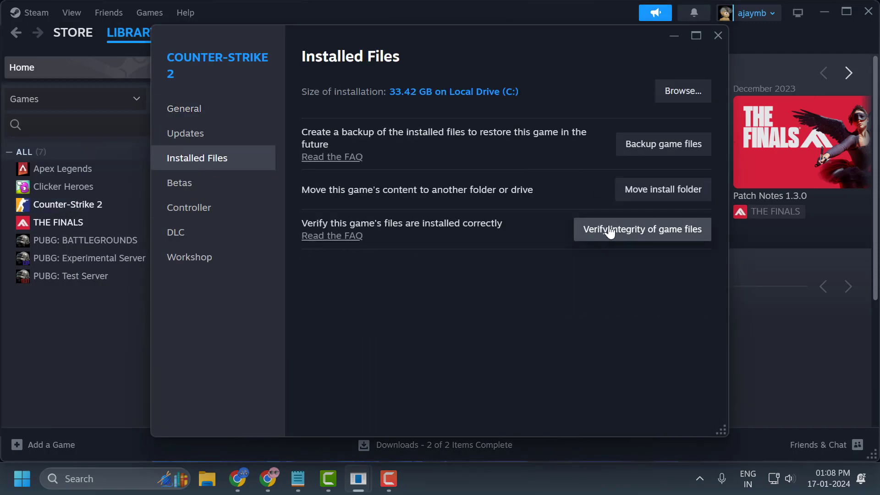
click(641, 229)
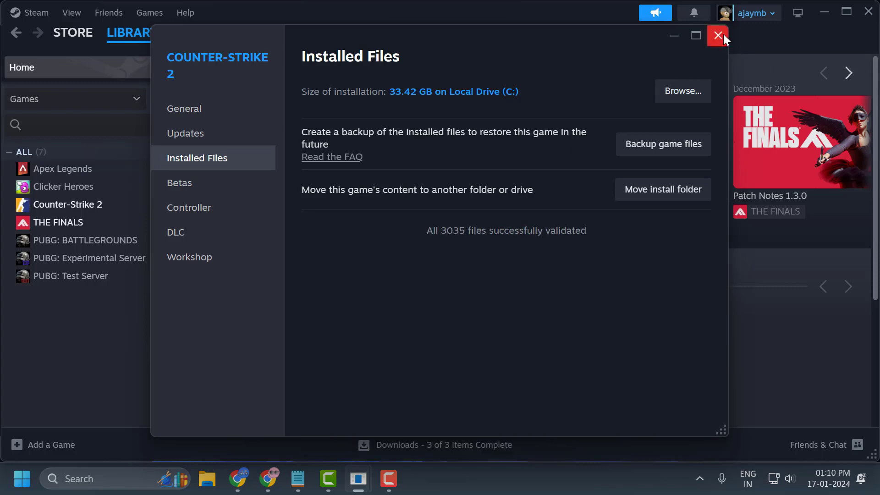
Close Counter-Strike 2's properties window after verification
click(718, 35)
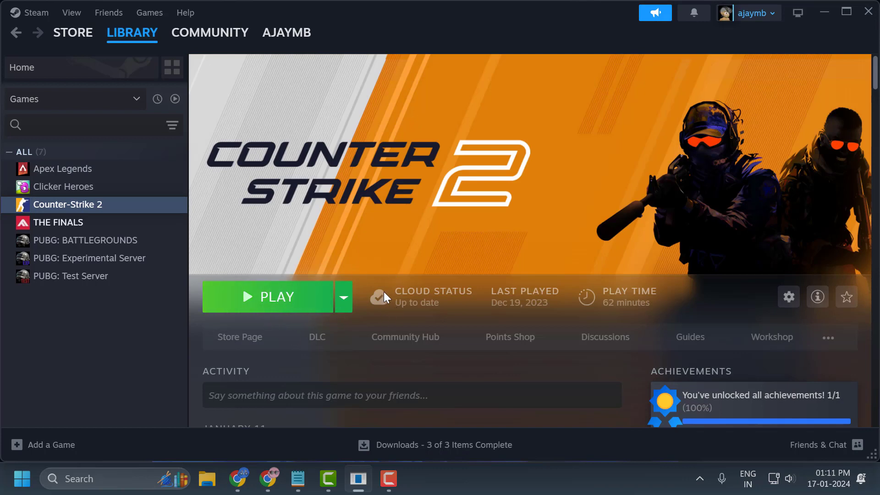
mouse_move(385, 296)
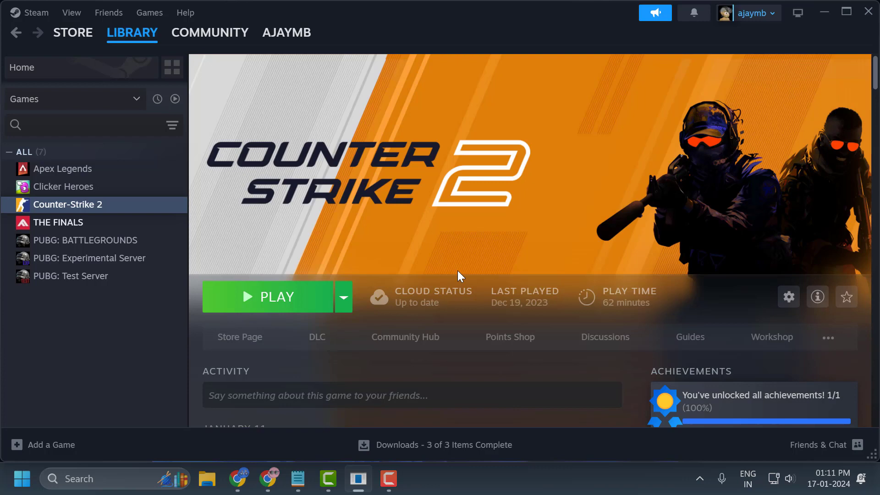
Browse to Counter-Strike 2's local install folder from its Installed Files properties
right_click(69, 203)
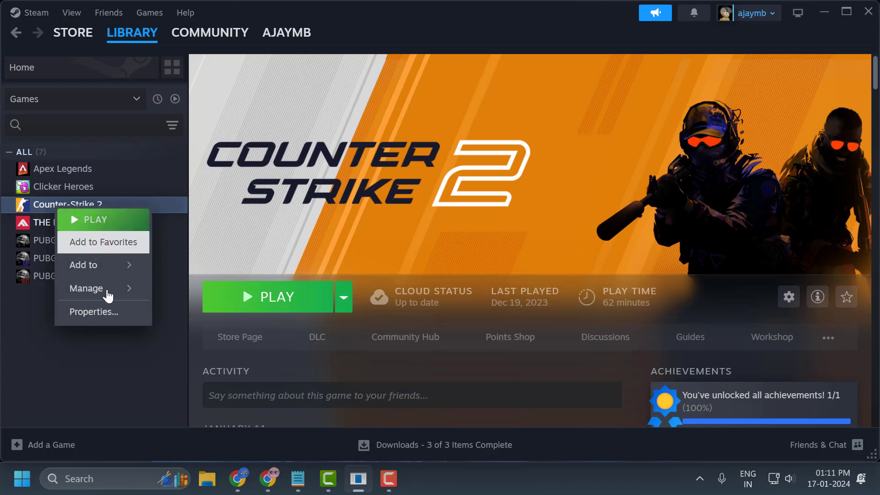
click(93, 312)
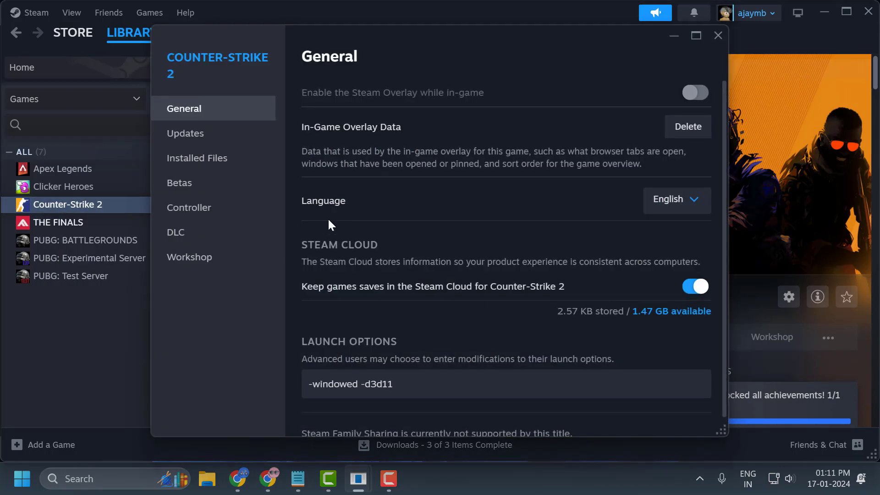
click(197, 158)
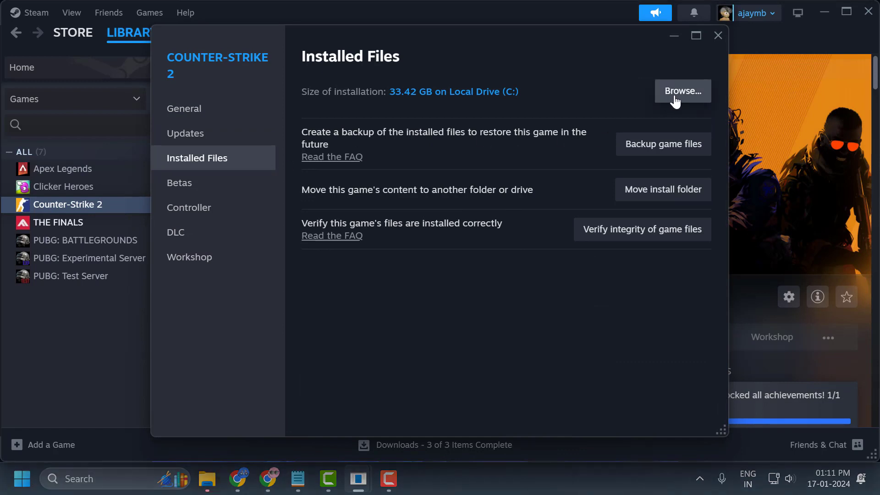
click(683, 91)
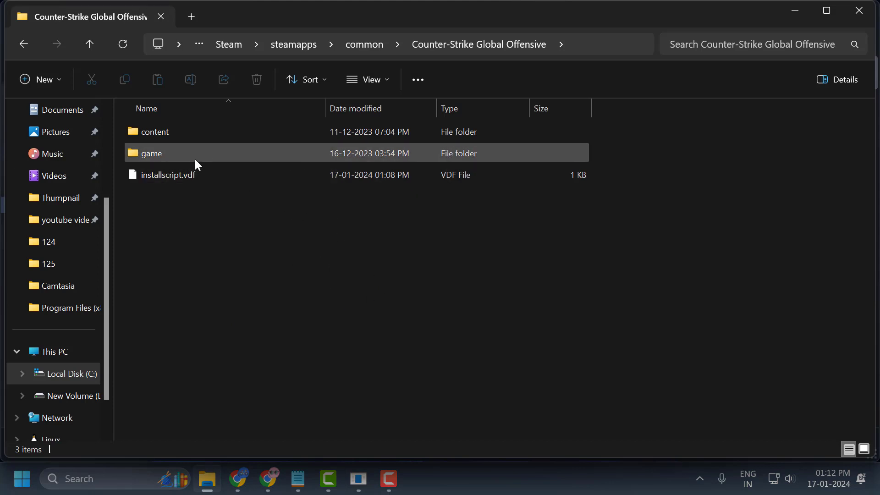
Navigate into game\bin\win64 and bring up cs2.exe's properties
double_click(151, 153)
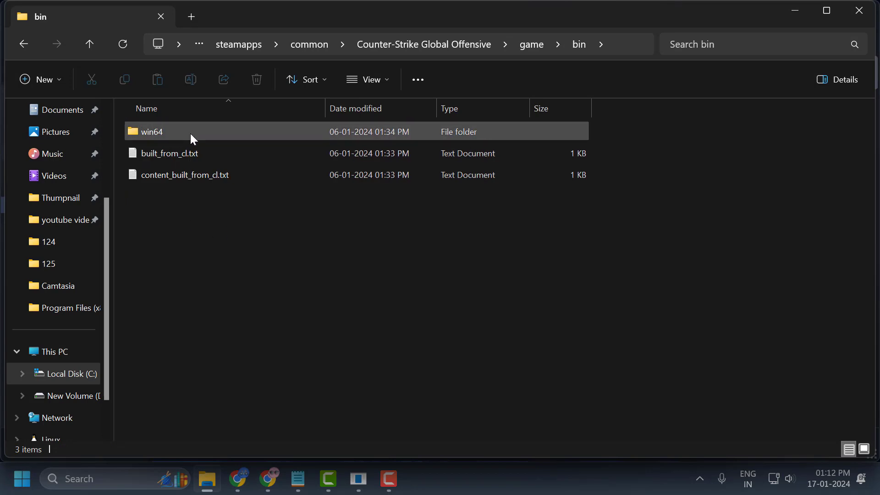
double_click(151, 131)
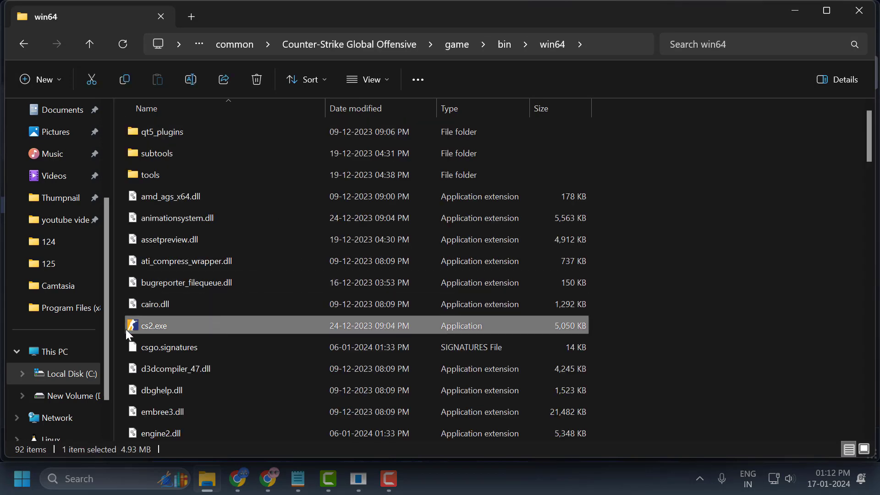
mouse_move(174, 331)
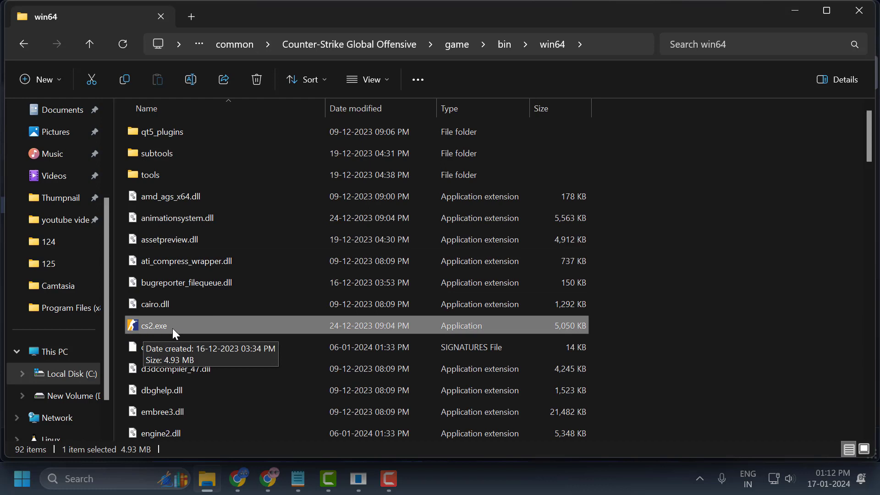
right_click(163, 325)
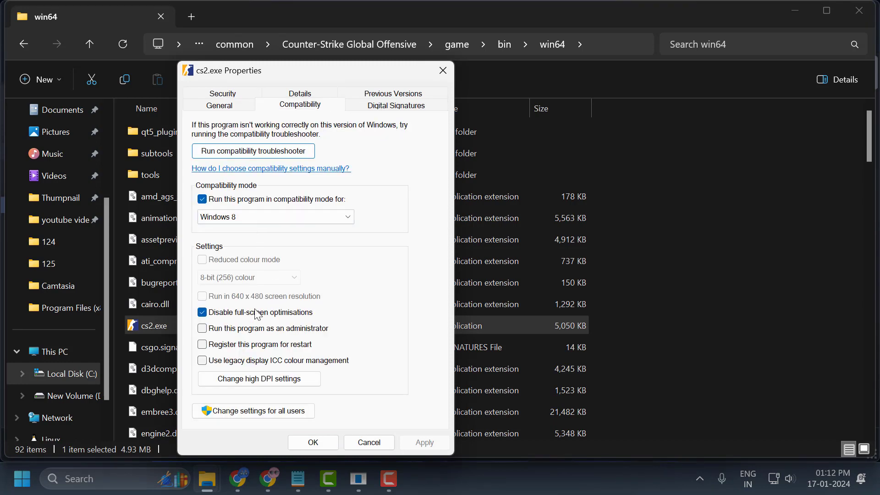
Set cs2.exe compatibility to run as administrator only, clearing Windows 8 mode and full-screen optimisation options
click(202, 312)
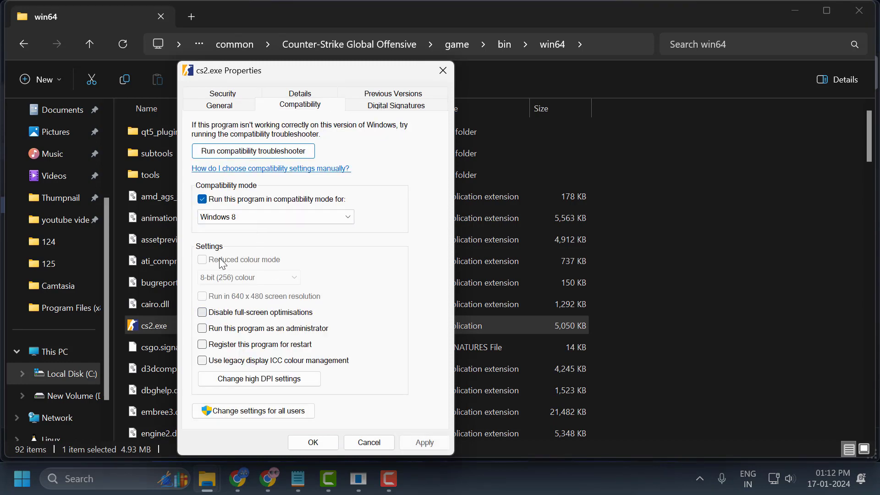
click(202, 199)
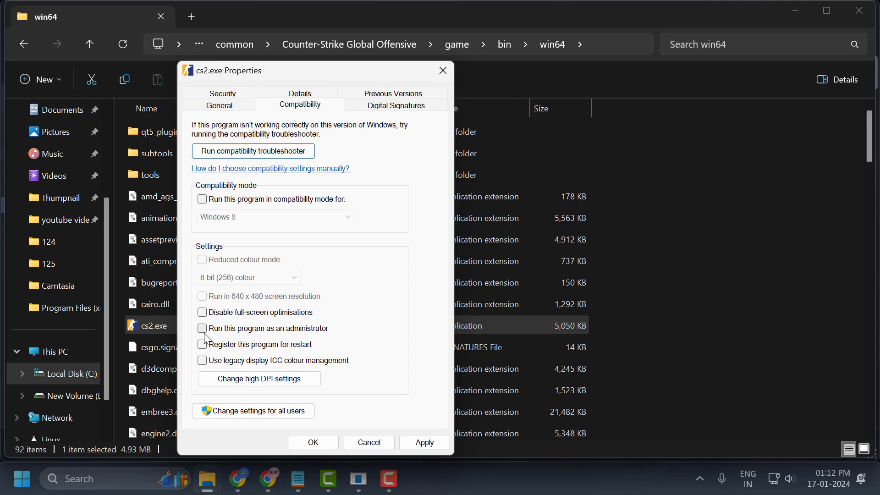
click(202, 328)
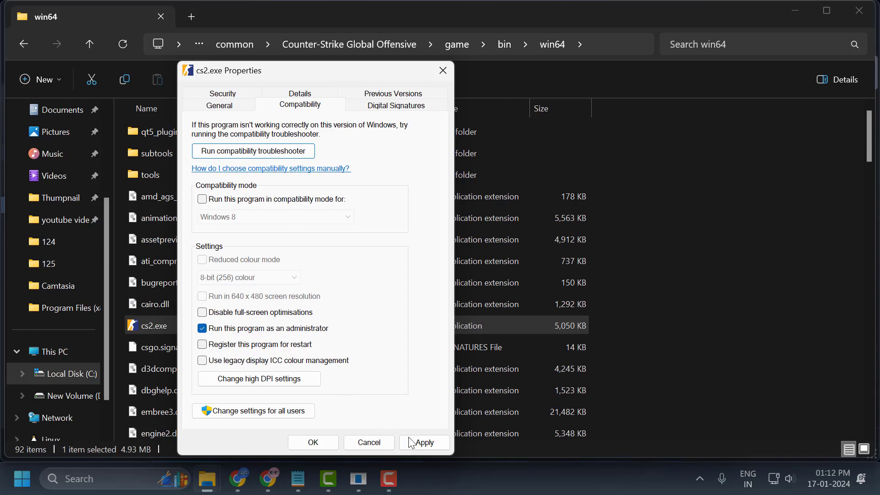
click(313, 442)
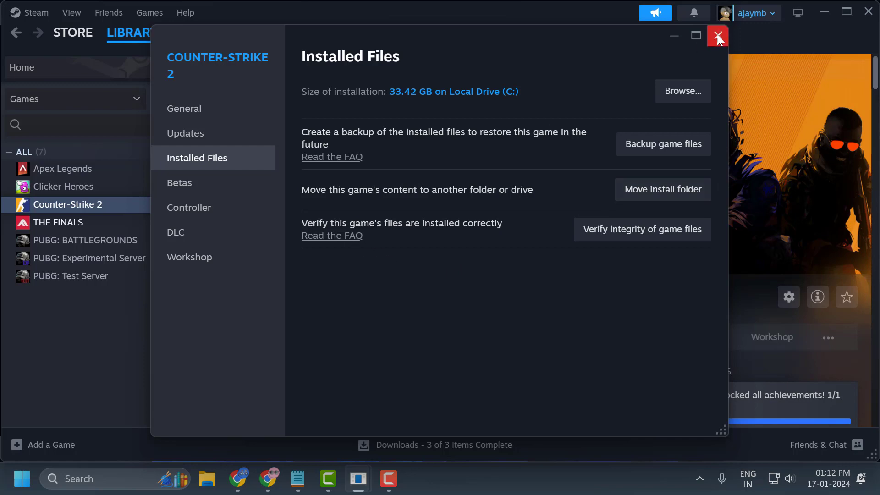
Close the Counter-Strike 2 properties window to show its library page
click(718, 36)
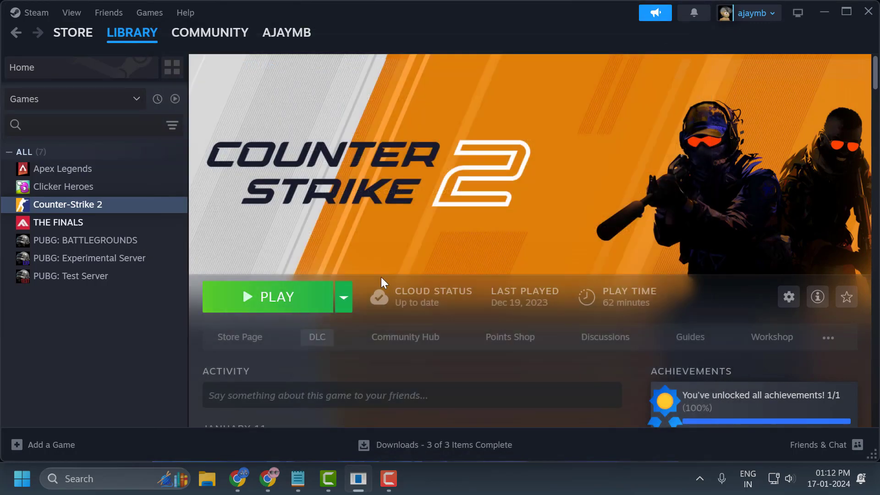
mouse_move(415, 331)
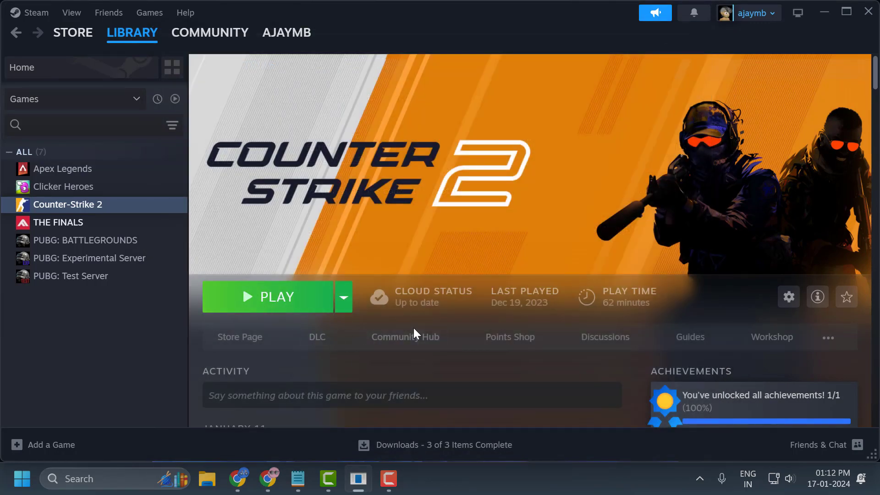
mouse_move(423, 329)
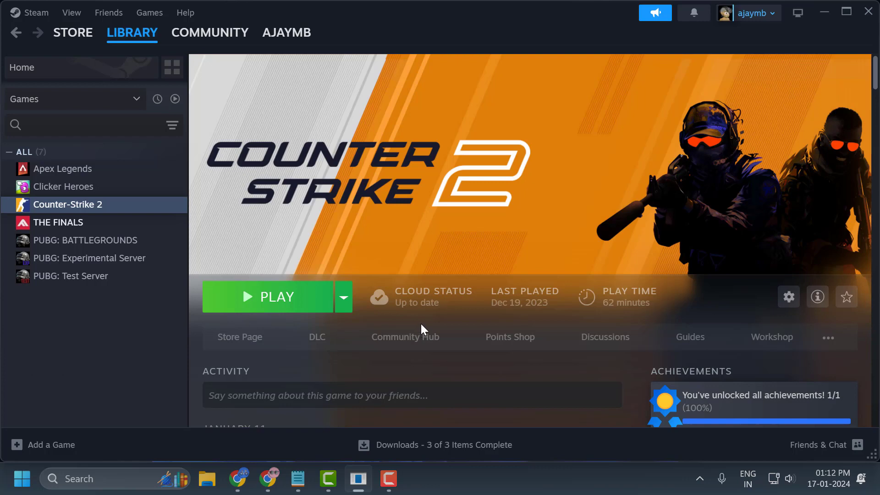
mouse_move(432, 325)
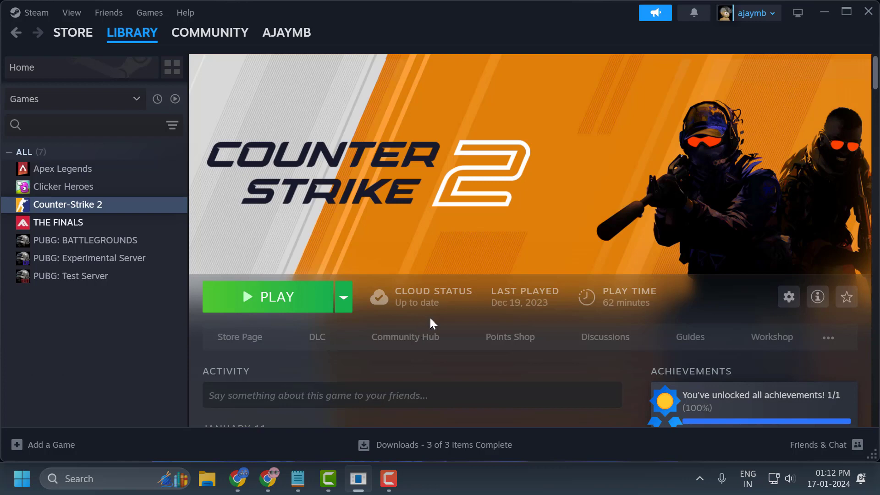
mouse_move(826, 39)
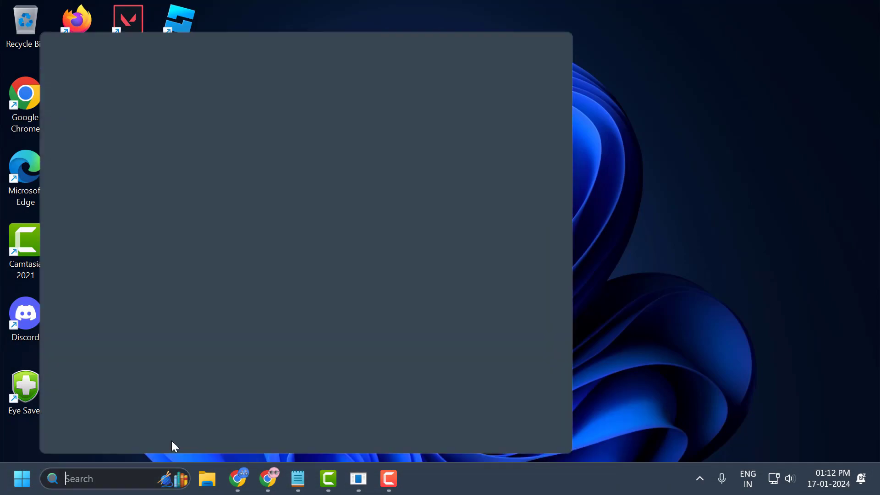
Search 'power' and launch Windows PowerShell as Administrator
text(power)
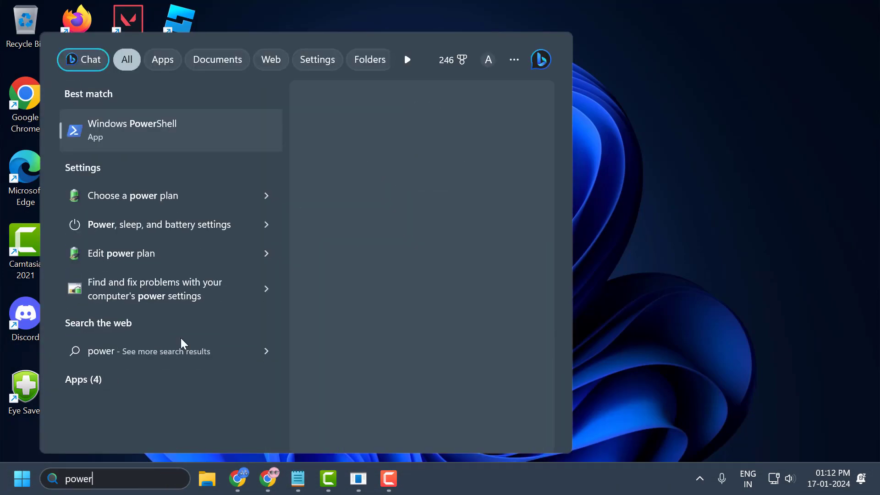
right_click(133, 130)
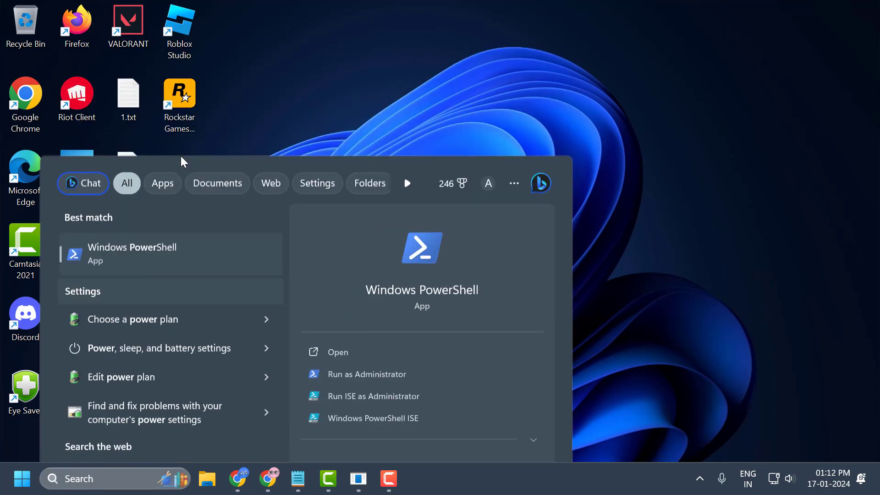
click(367, 374)
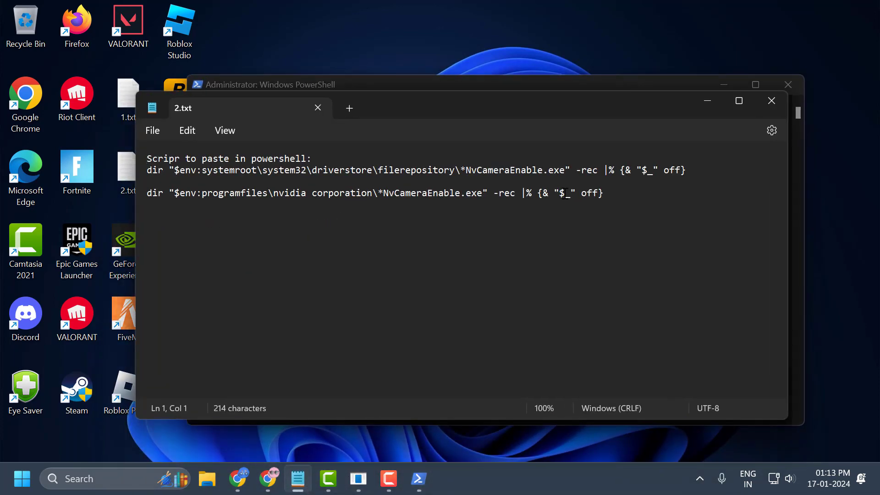
Copy the first NvCameraEnable command line from 2.txt in Notepad
right_click(365, 170)
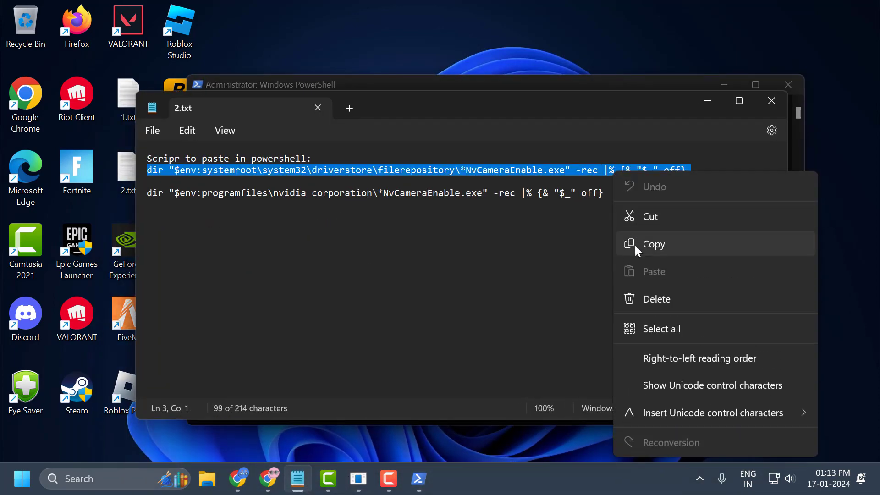
click(653, 244)
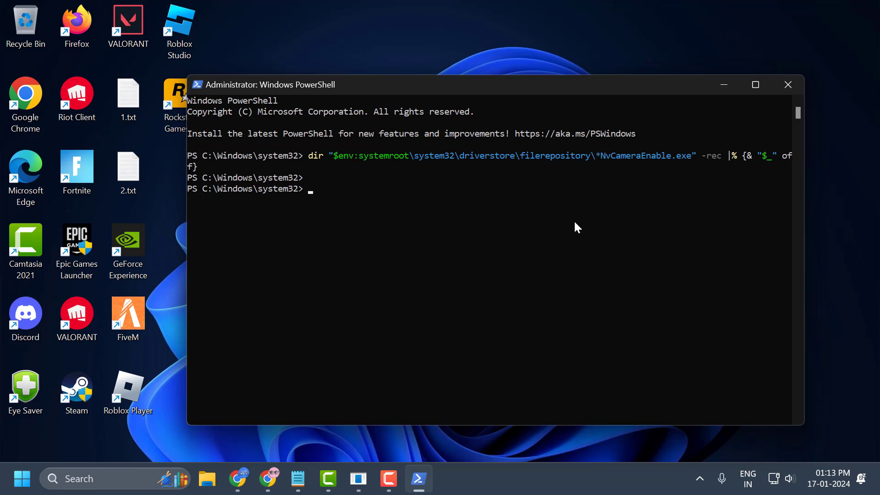
mouse_move(404, 397)
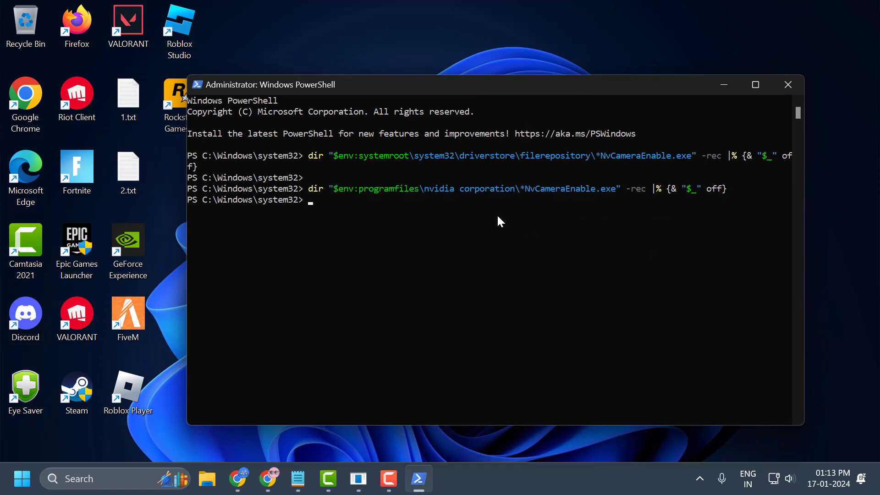
Close PowerShell after the second NvCameraEnable command and return to Steam
click(788, 84)
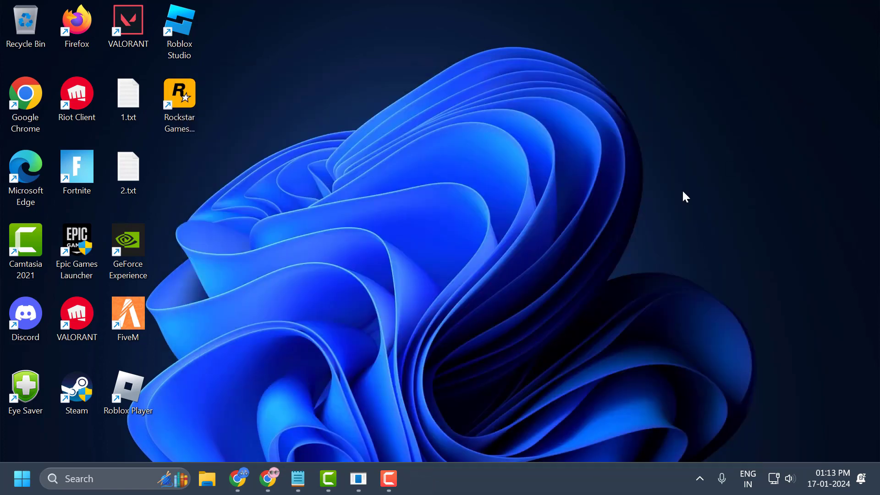
mouse_move(422, 297)
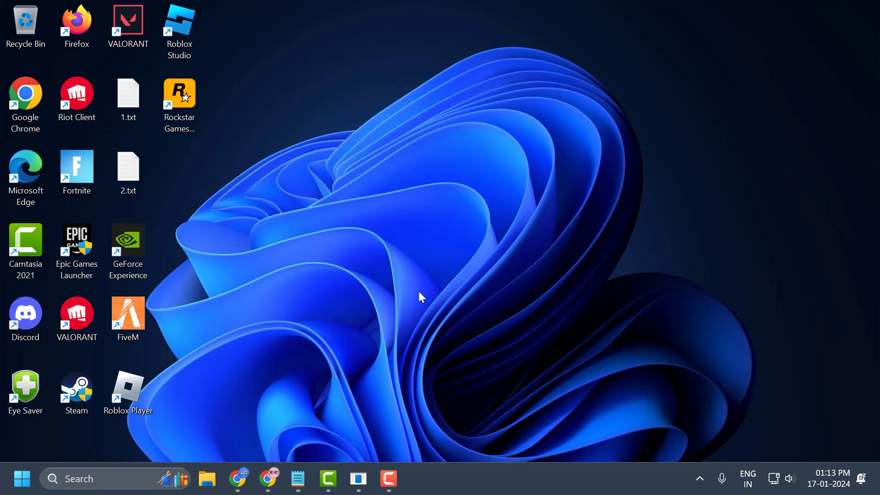
mouse_move(404, 351)
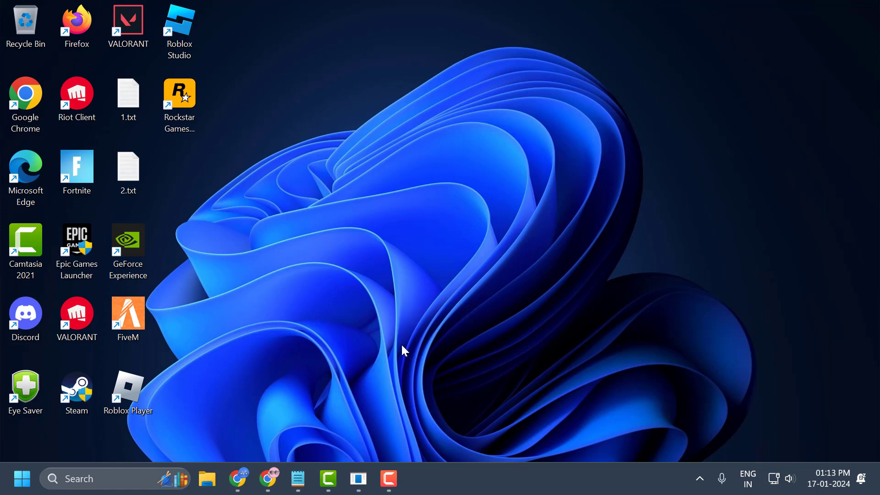
click(359, 479)
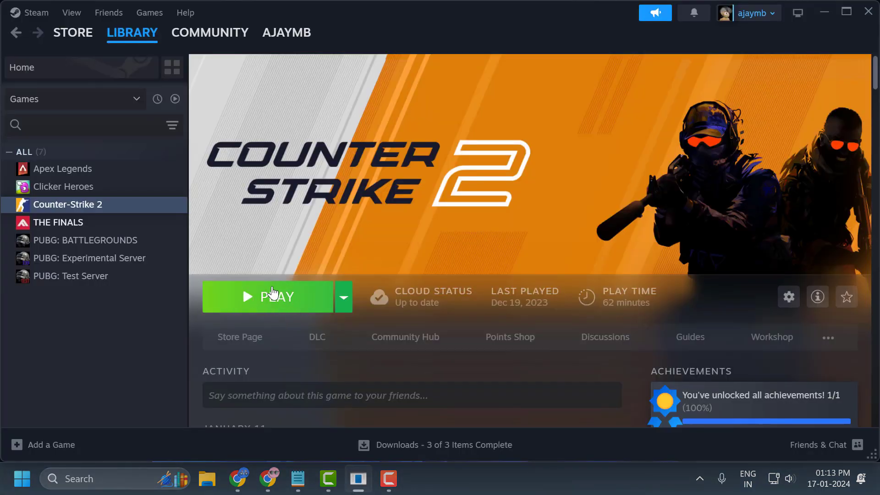
mouse_move(799, 129)
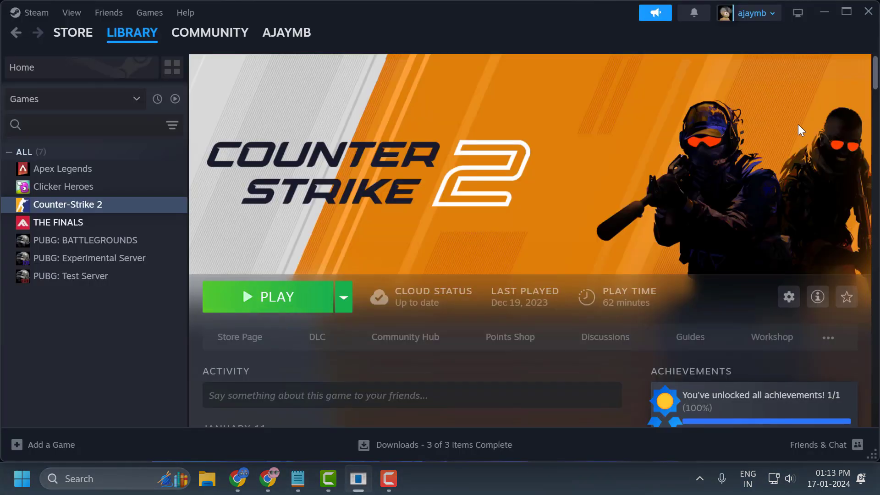